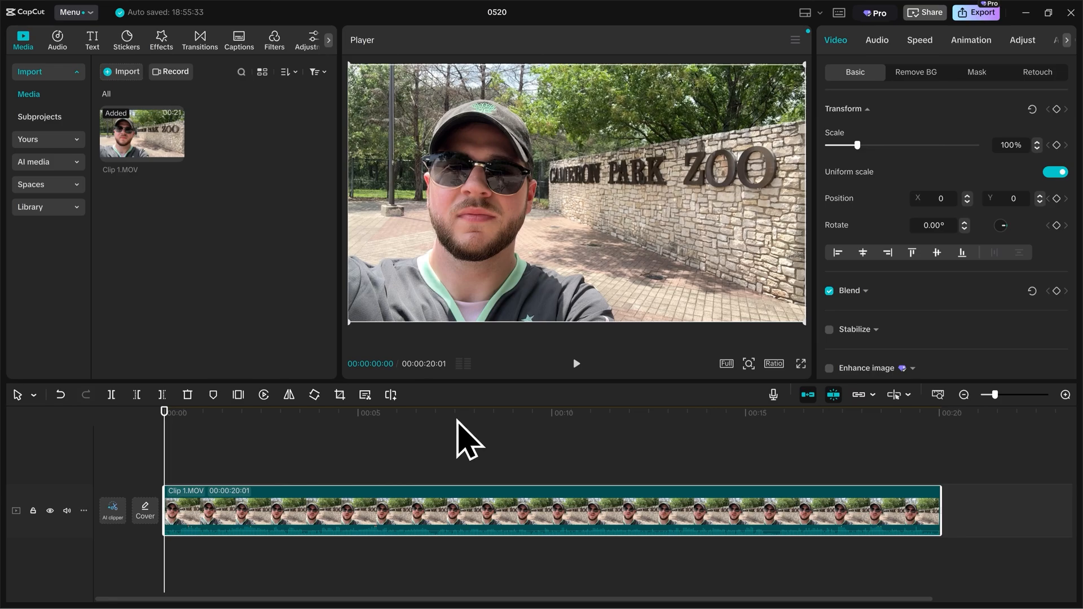
mouse_move(482, 248)
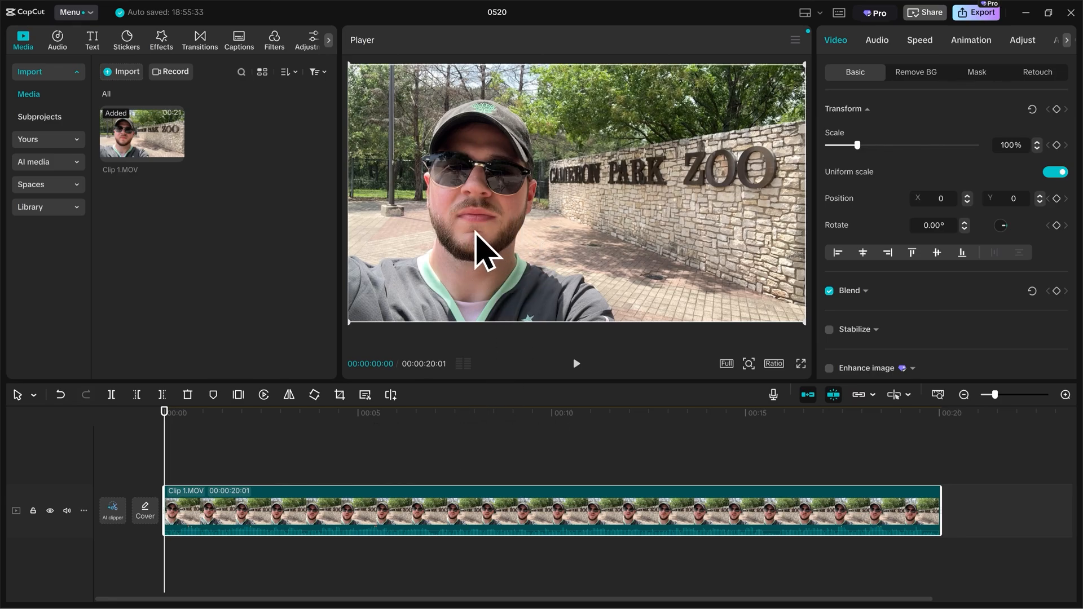
mouse_move(711, 377)
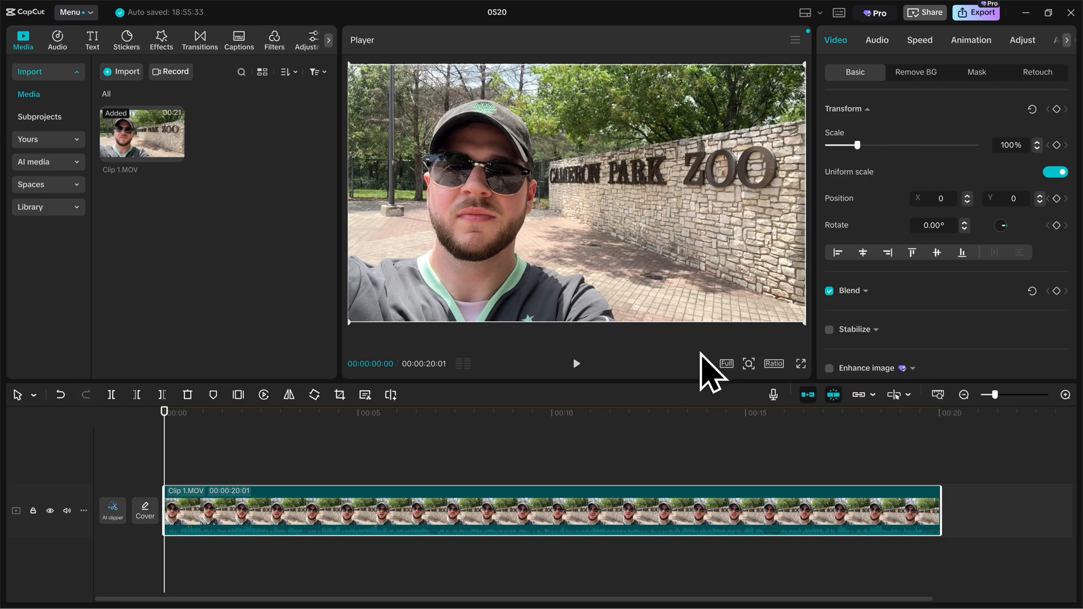
mouse_move(734, 383)
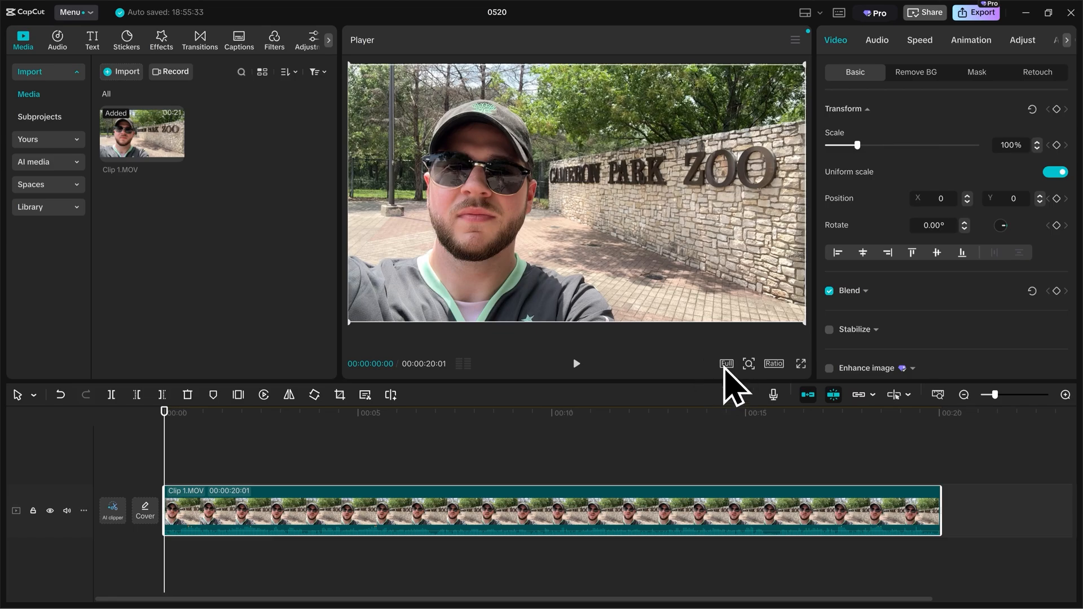
Step: Show the player's preview quality choices, with Full quality active for the zoo clip
left_click(726, 364)
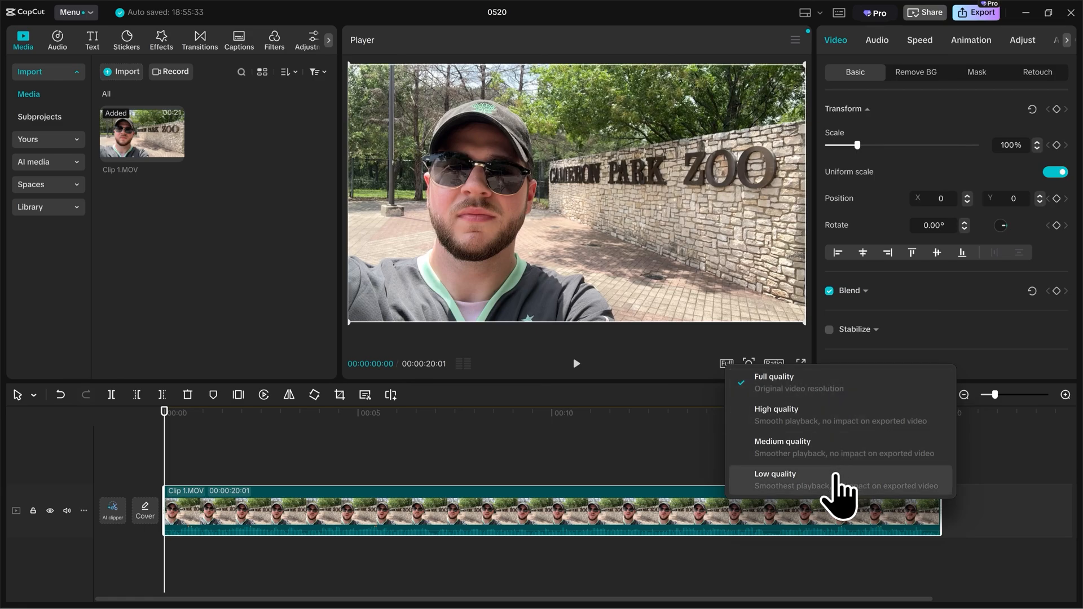
mouse_move(839, 487)
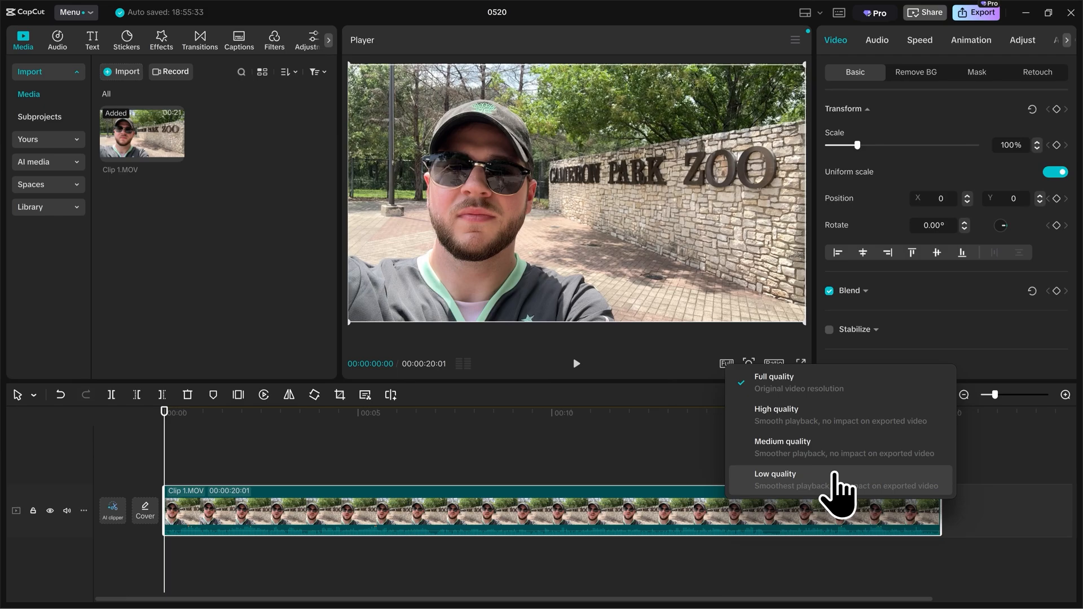
mouse_move(826, 491)
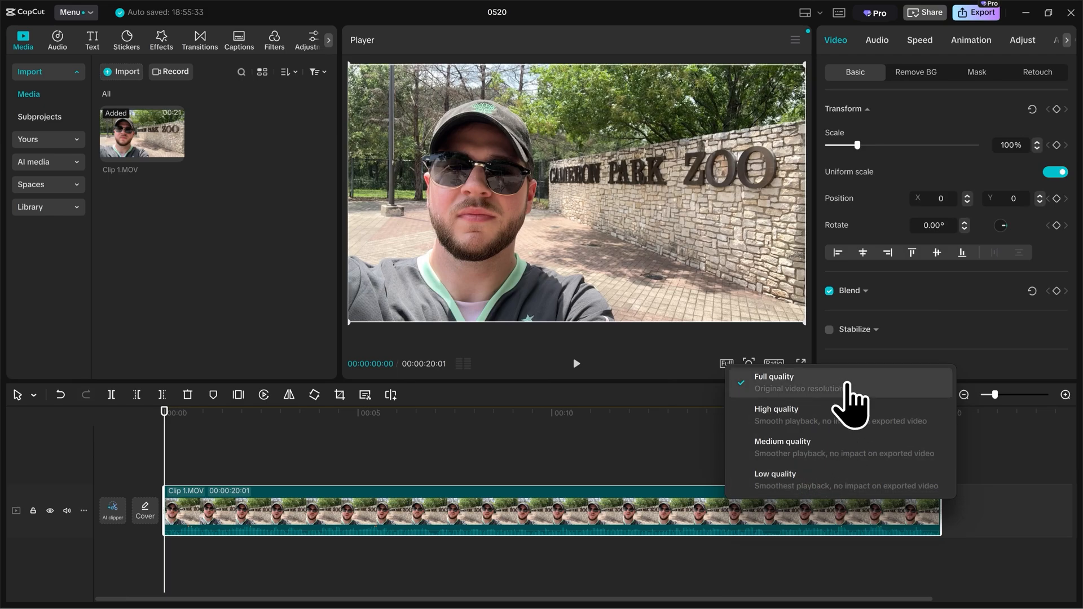
mouse_move(833, 394)
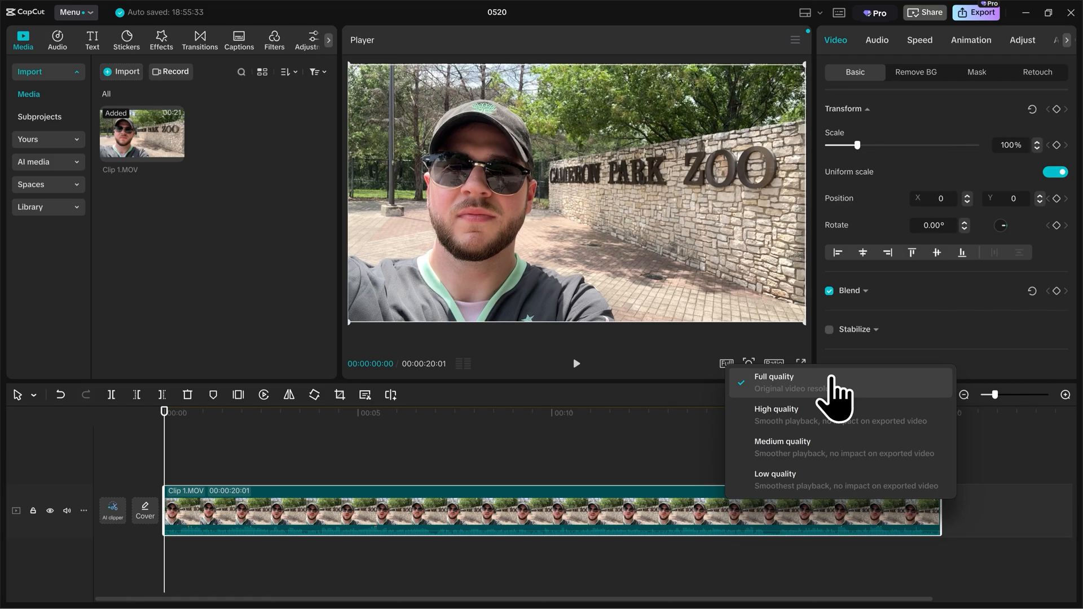
mouse_move(807, 397)
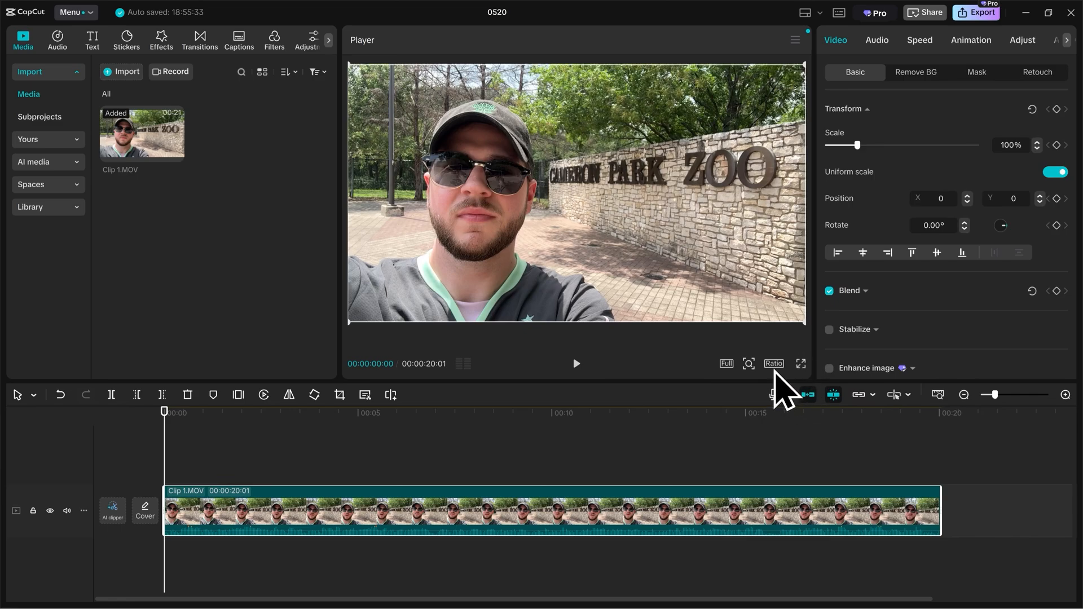
Step: Show the project's aspect ratio choices, keeping Original in effect
left_click(773, 364)
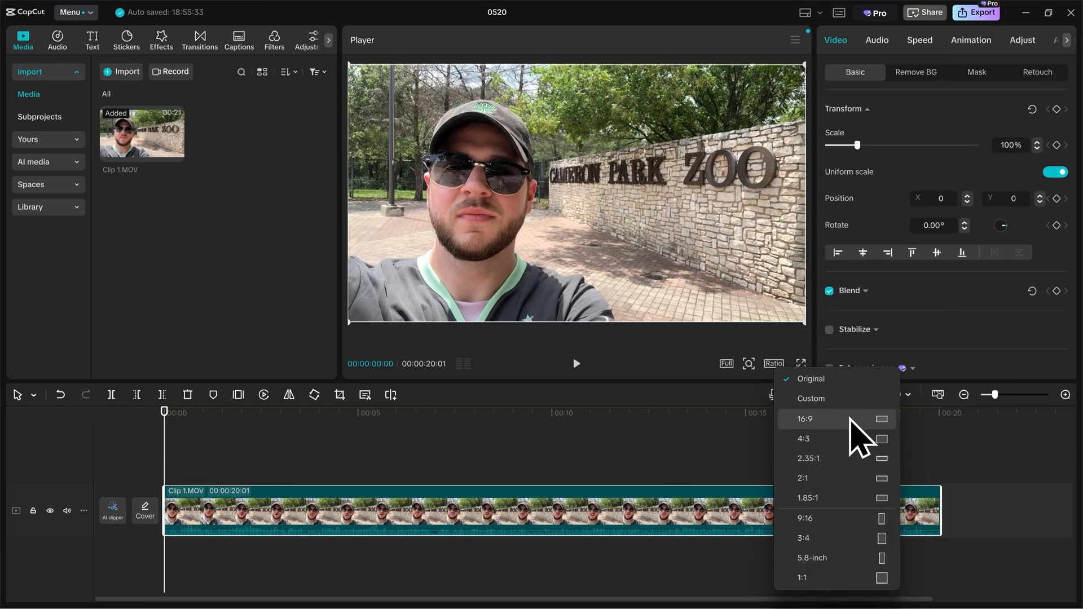
mouse_move(846, 532)
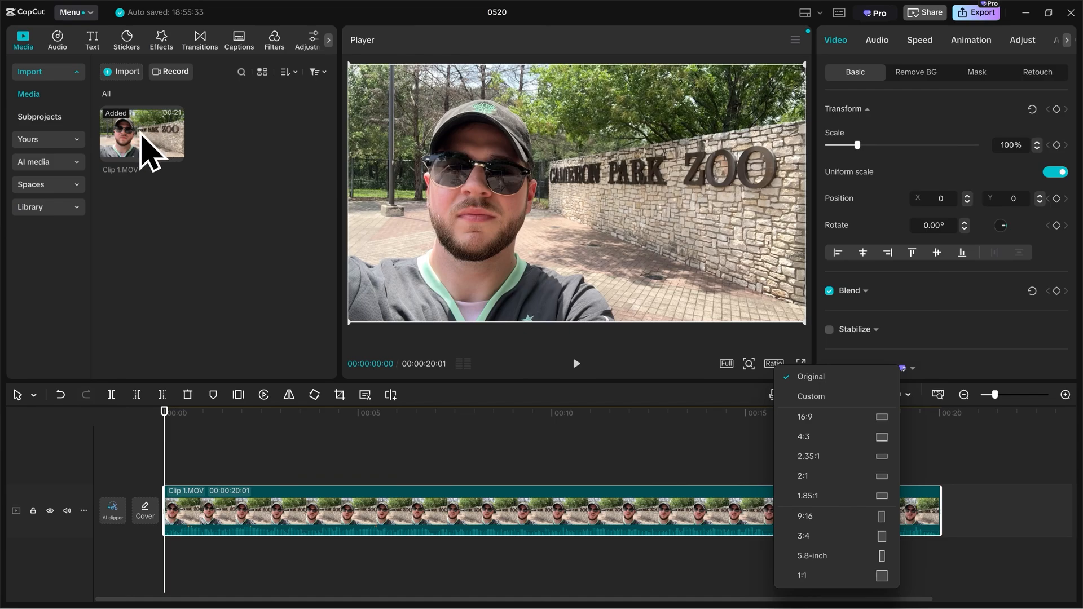
Step: Preview Clip 1.MOV so the Details panel shows Original ratio, Adapted resolution, 30.00fps, Rec. 709 SDR
left_click(142, 134)
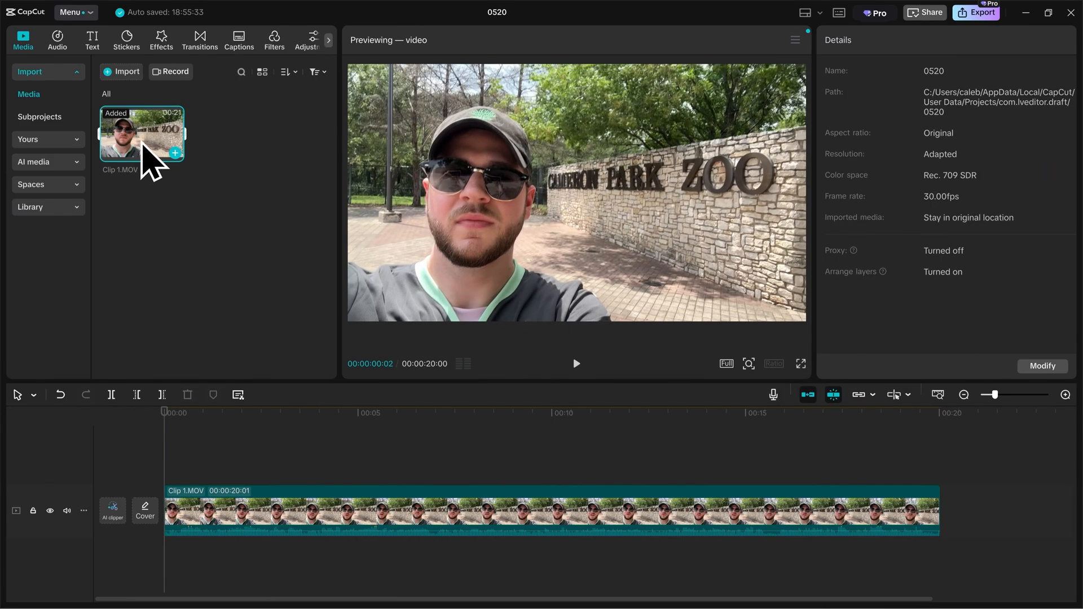
mouse_move(853, 276)
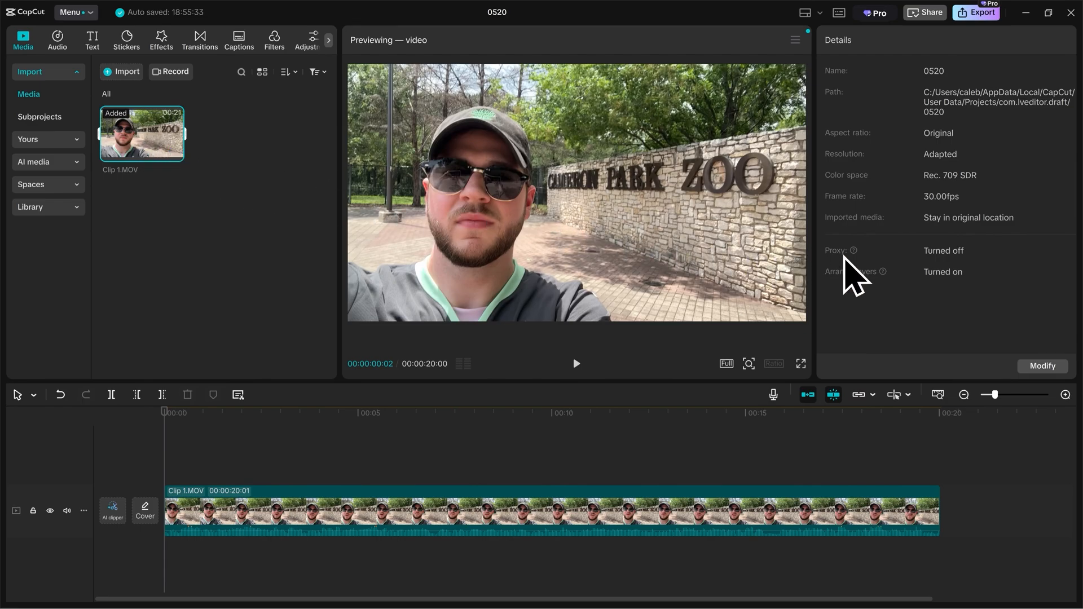
mouse_move(1012, 342)
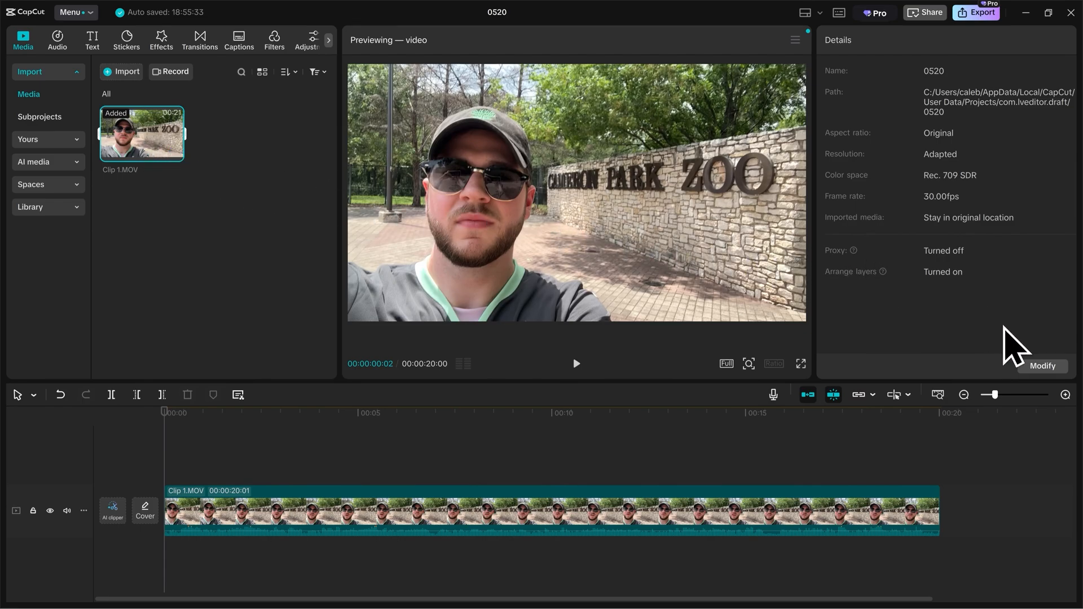
Step: Modify the project settings to review name 0520, Original ratio, Adapted resolution, 30.00 fps, Rec. 709 SDR
left_click(1041, 366)
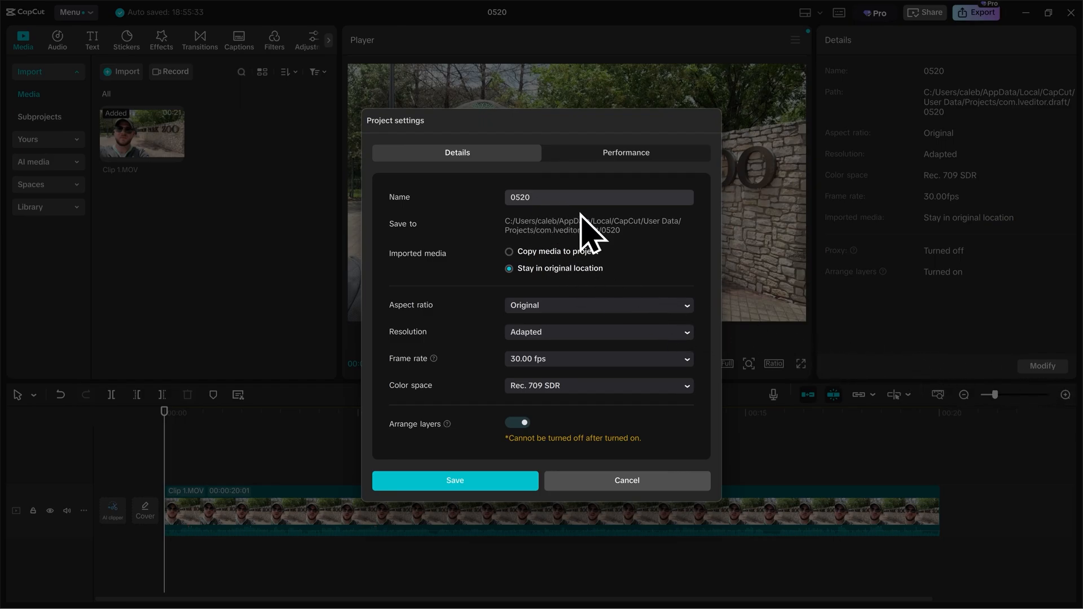
mouse_move(476, 324)
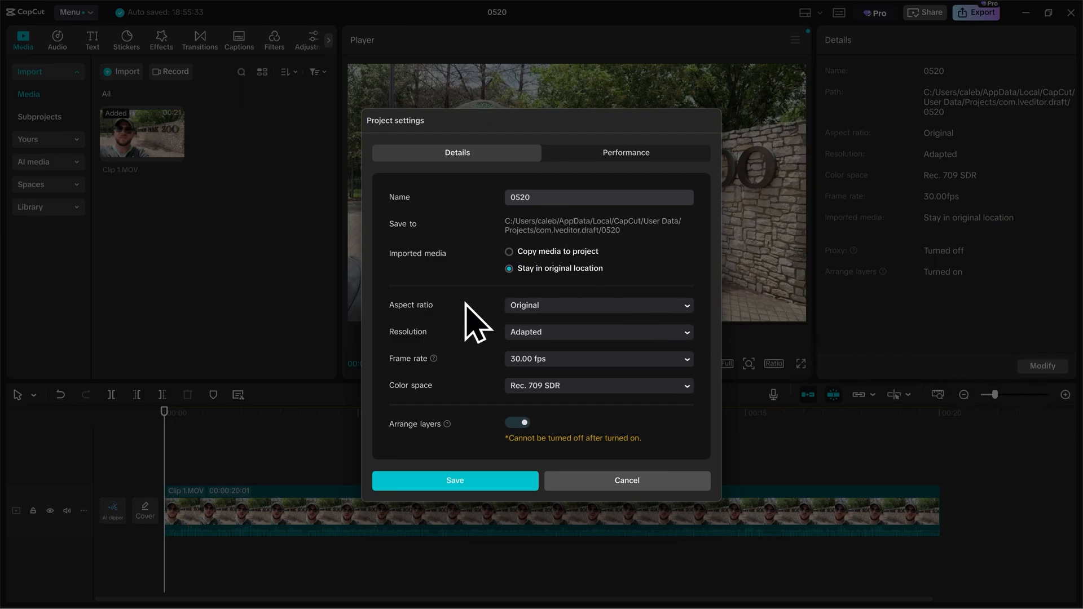
mouse_move(468, 382)
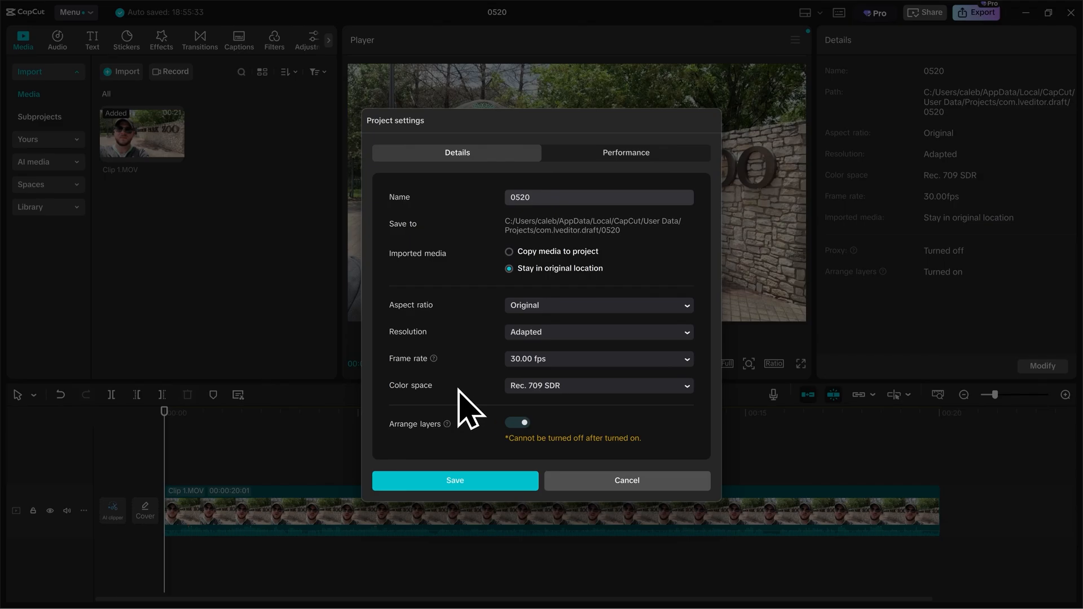
mouse_move(567, 485)
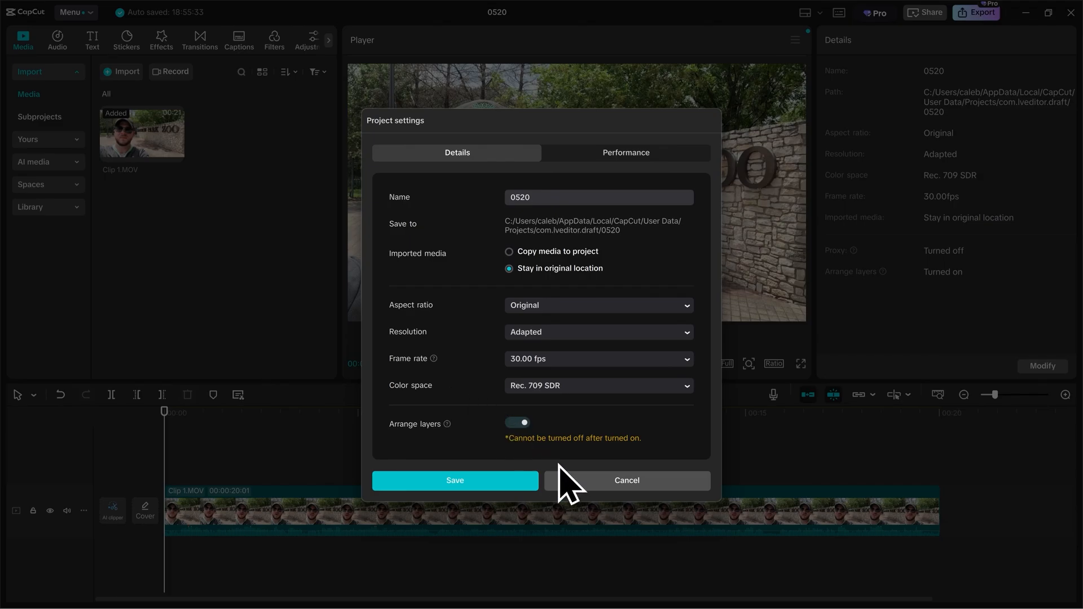